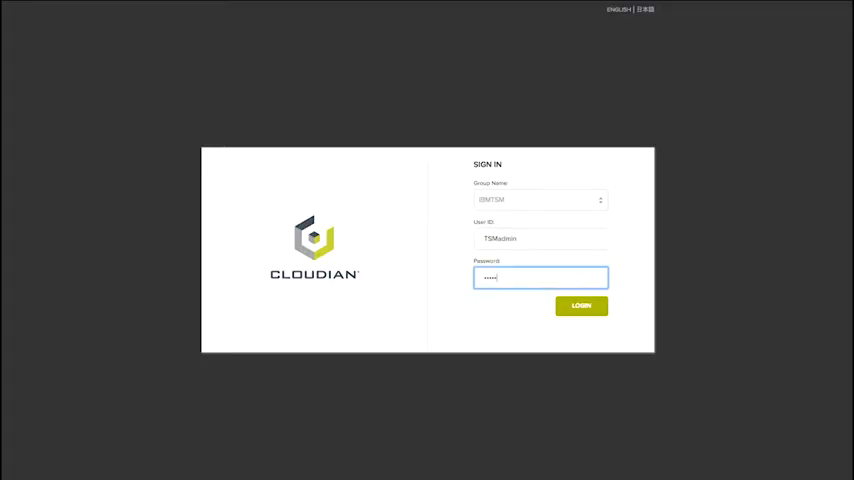
Step: Sign in to Cloudian and show the user's S3 access key and endpoint credentials
left_click(580, 306)
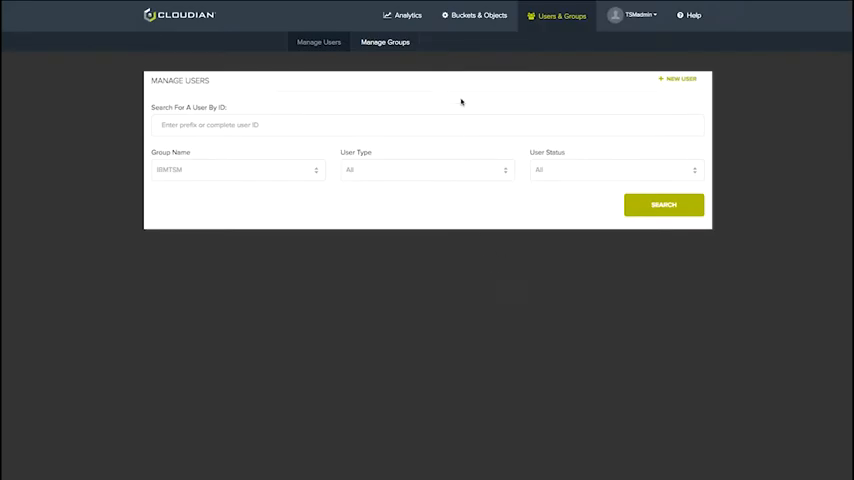
left_click(474, 16)
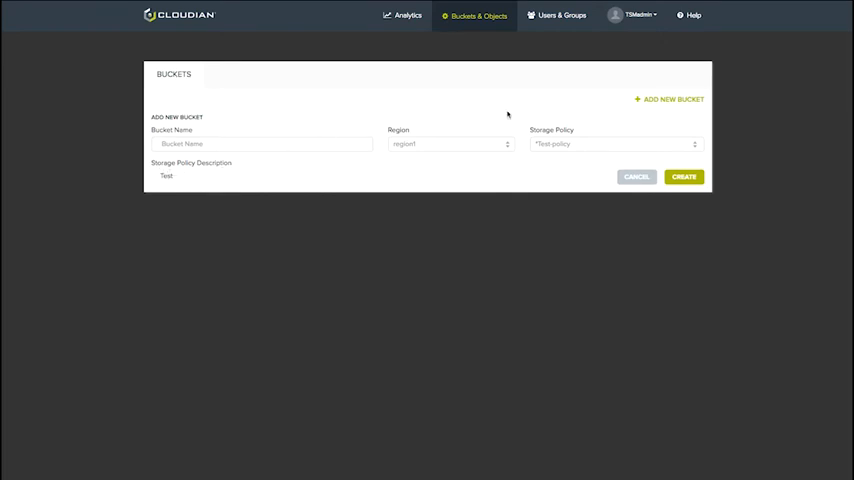
left_click(636, 16)
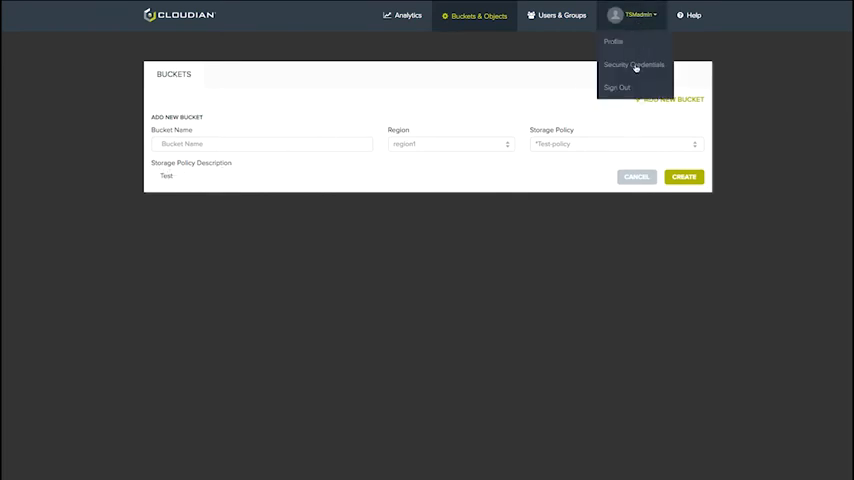
left_click(632, 64)
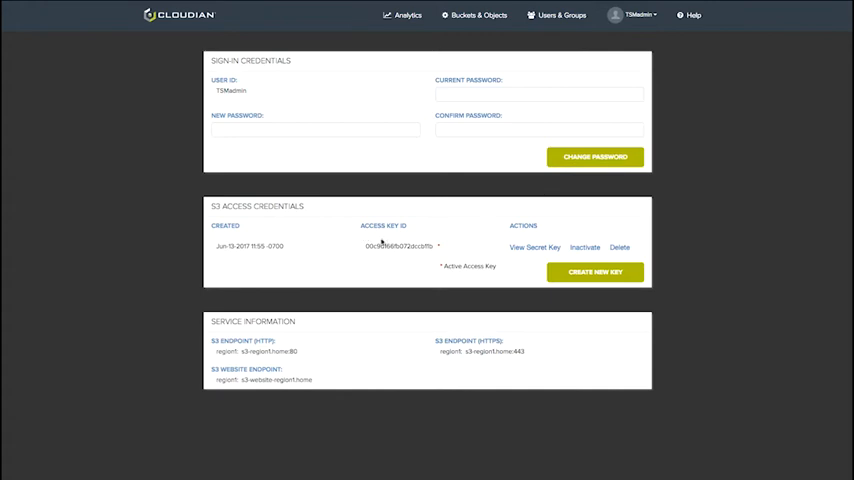
mouse_move(524, 252)
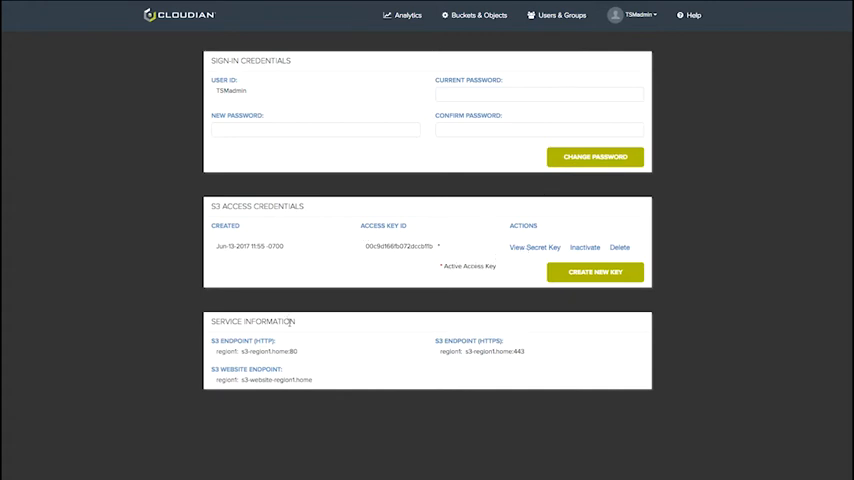
mouse_move(346, 364)
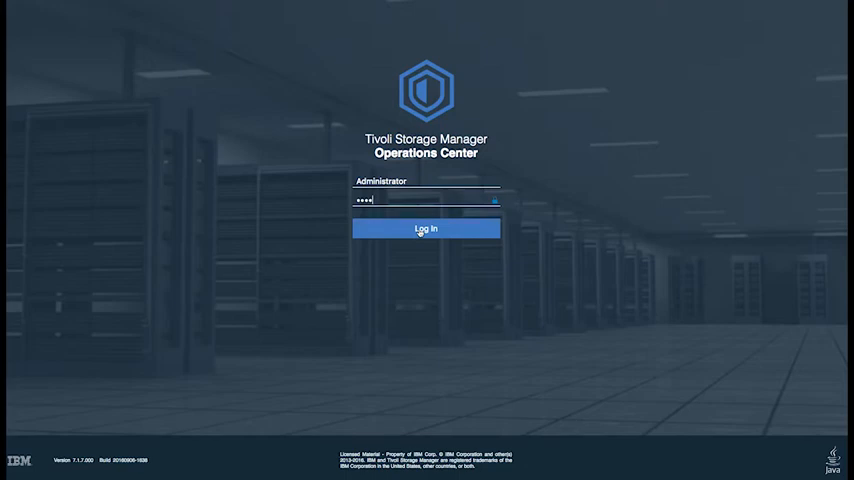
Step: Log in as administrator and list the existing storage pools with capacity and status
left_click(426, 228)
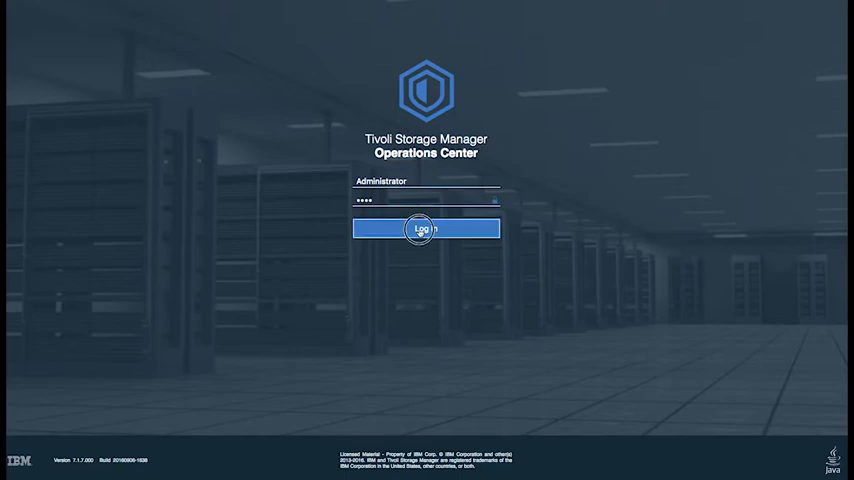
left_click(426, 228)
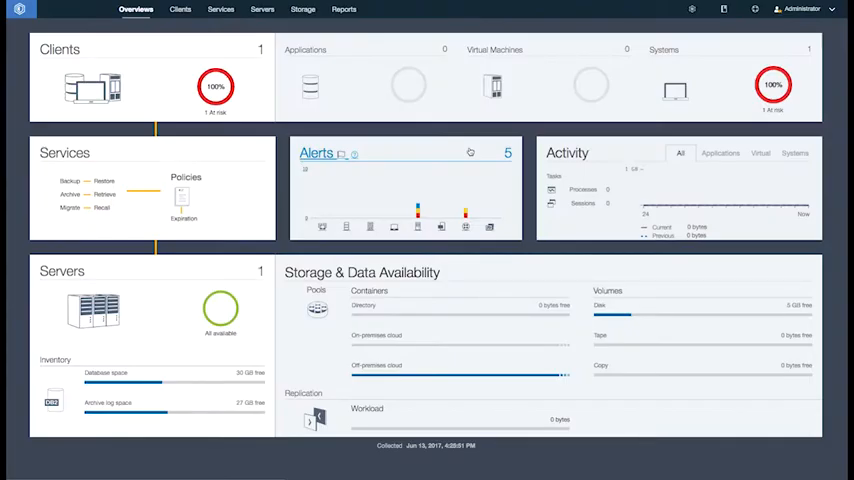
left_click(302, 8)
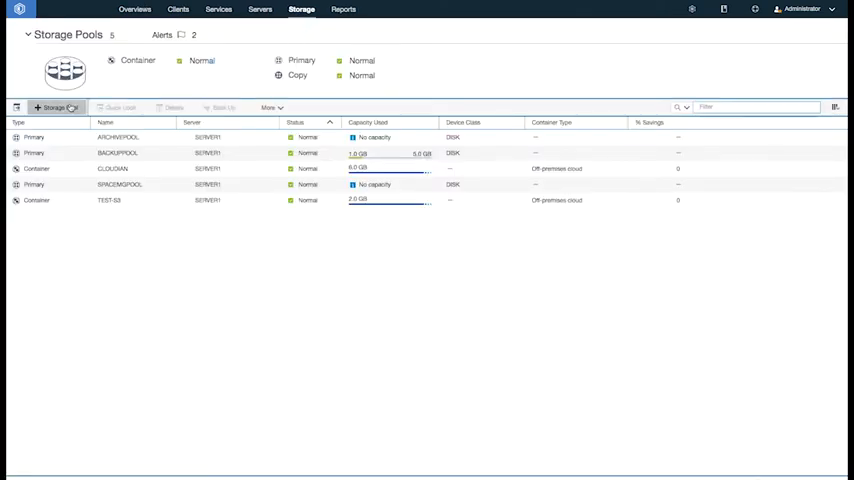
Step: Start a new storage pool named 'Cloud' as an off-premises cloud pool
left_click(54, 108)
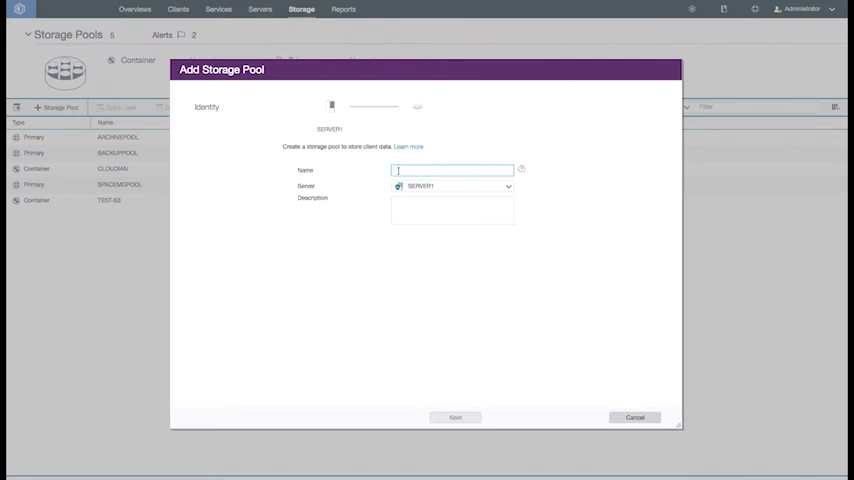
type("Cloudian-s3")
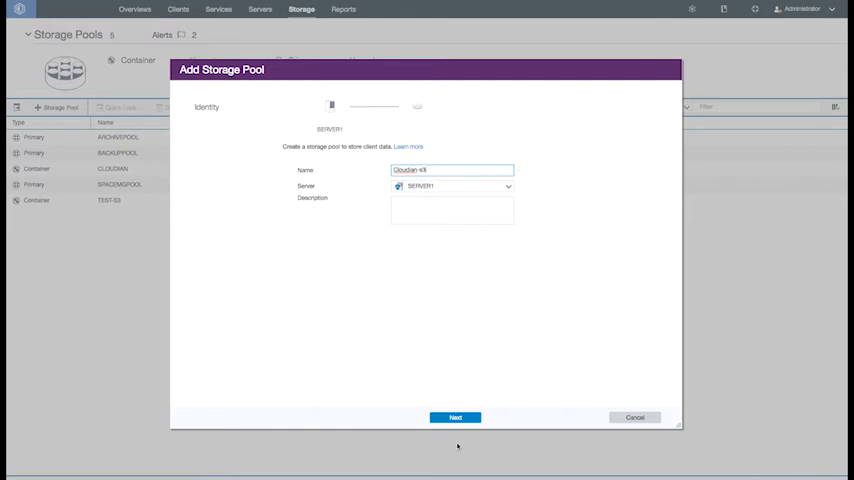
left_click(456, 416)
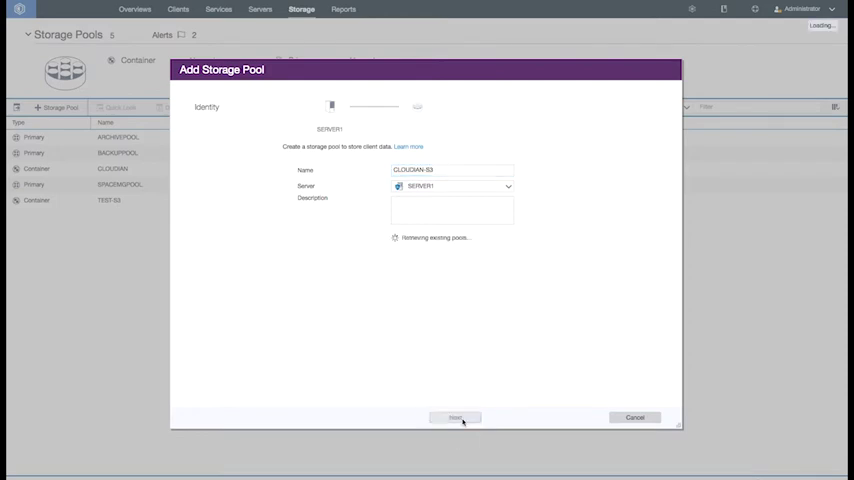
left_click(456, 416)
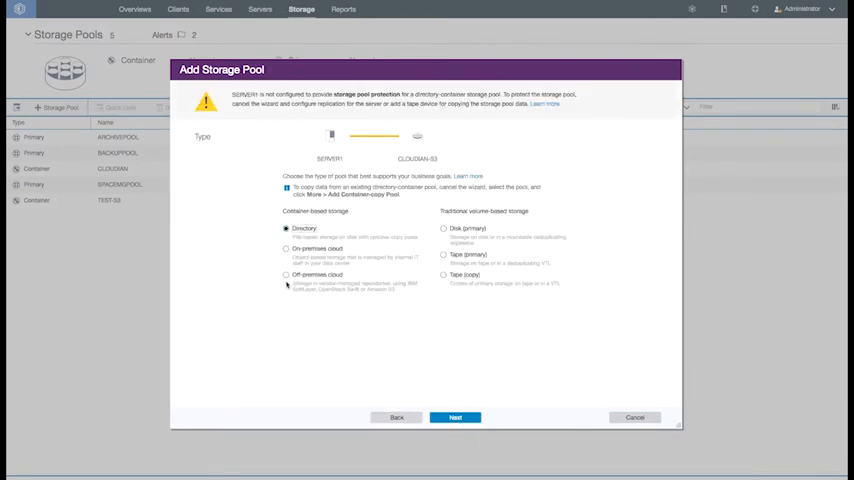
left_click(286, 244)
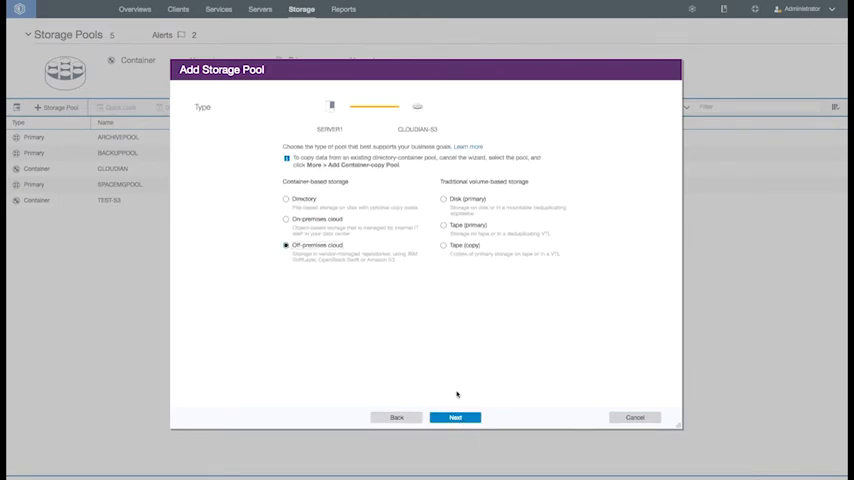
left_click(456, 418)
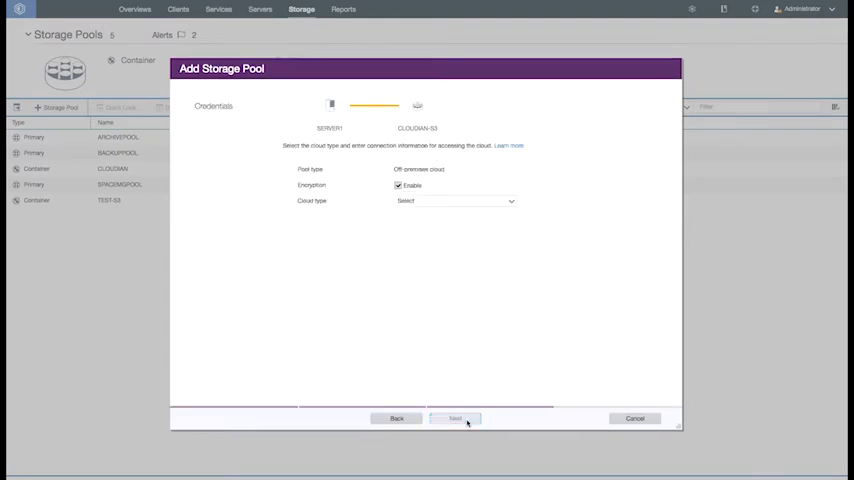
Step: Set cloud type Amazon S3 with the access key, secret key, Other region and endpoint URL
left_click(454, 200)
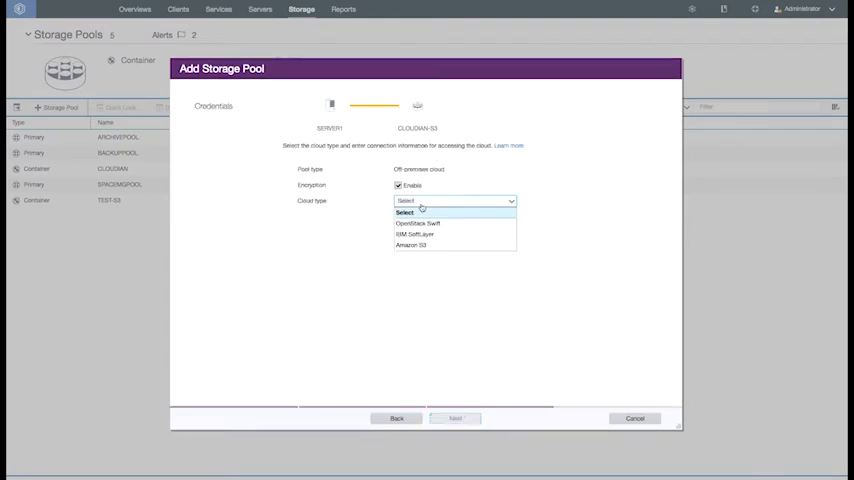
left_click(412, 244)
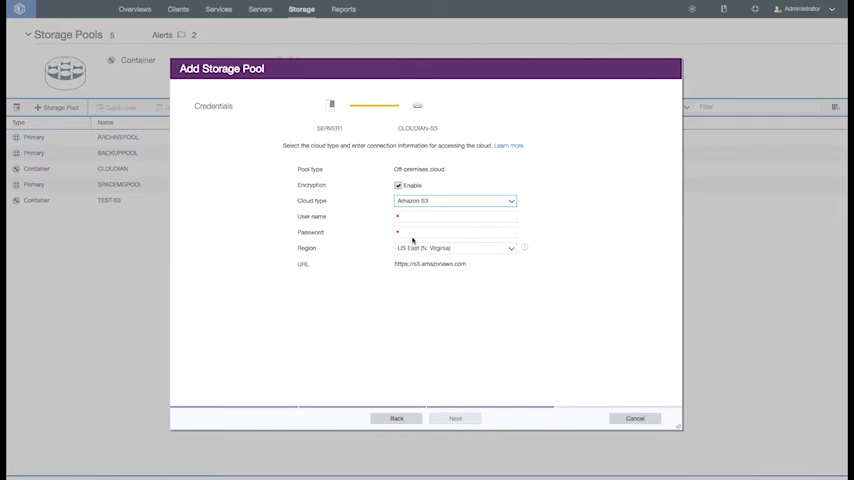
left_click(456, 216)
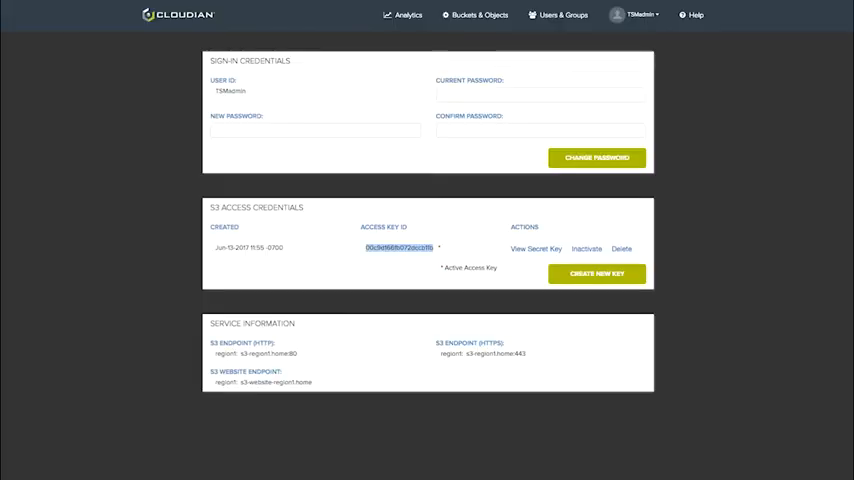
left_click(536, 248)
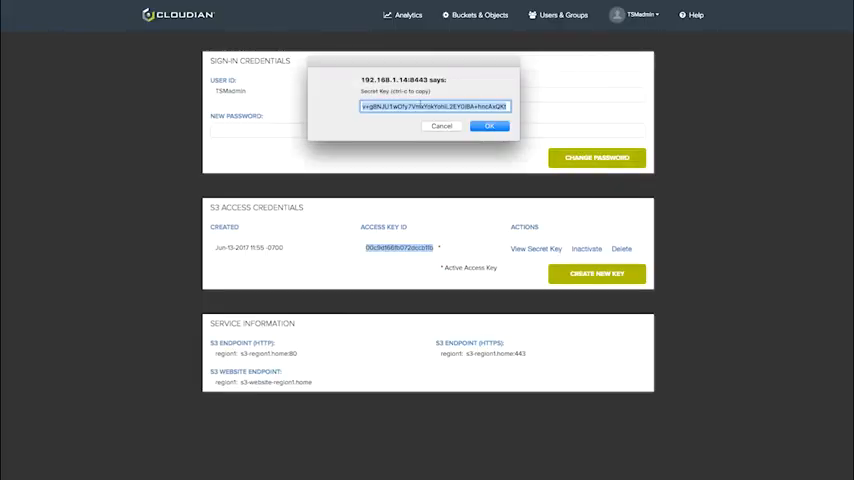
left_click(490, 126)
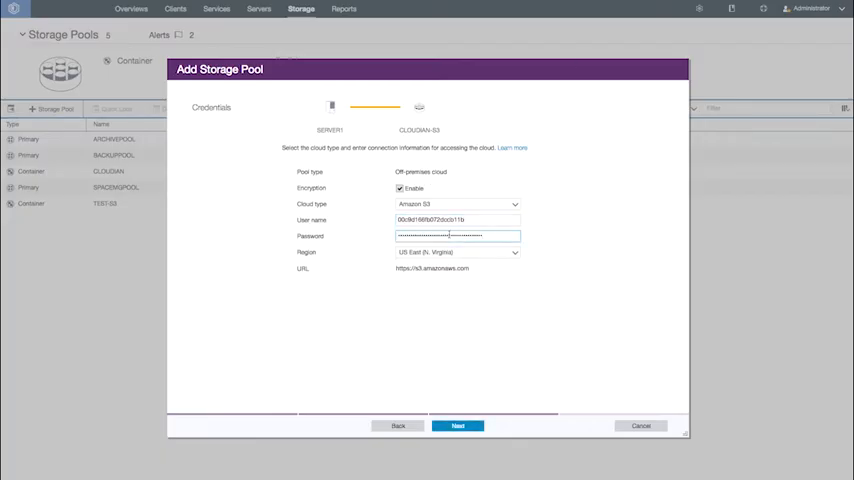
left_click(456, 252)
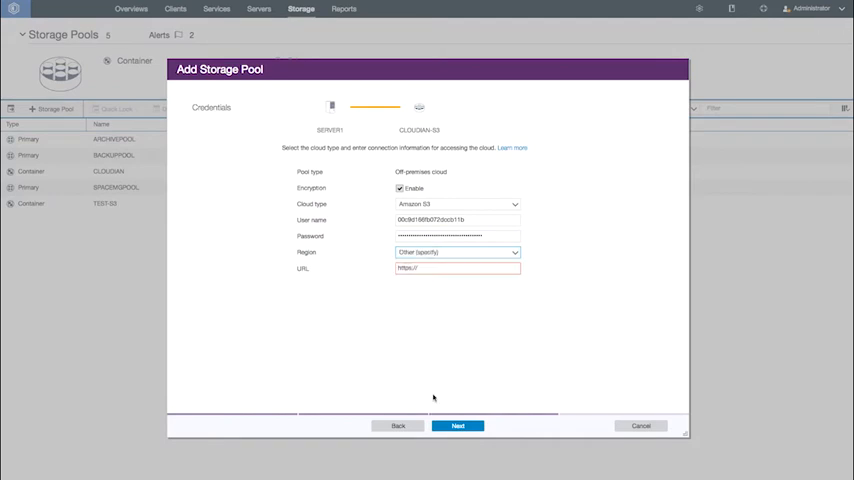
left_click(458, 424)
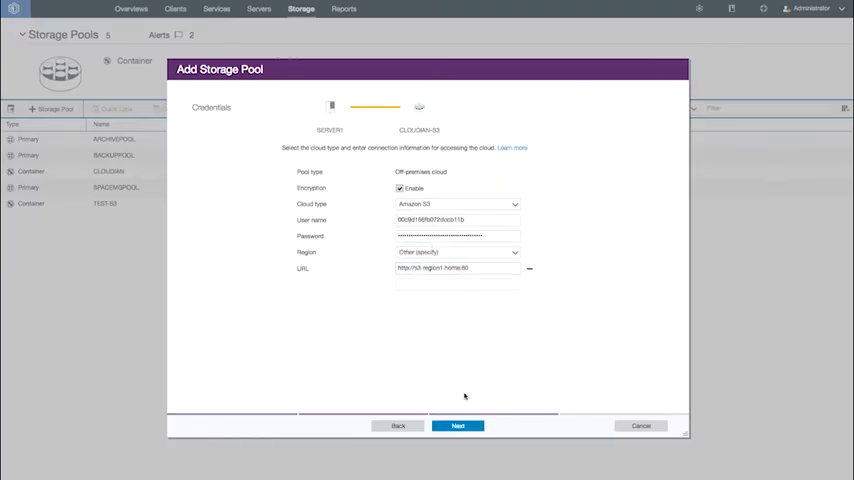
Step: Enter local directory '/tomtest', create the pool and confirm CLOUDIAN-S3 in the pools list
left_click(458, 424)
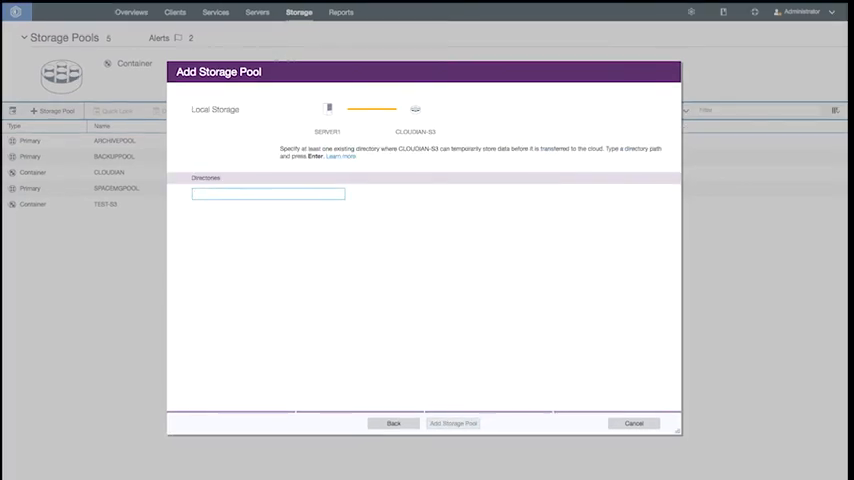
type("/tom")
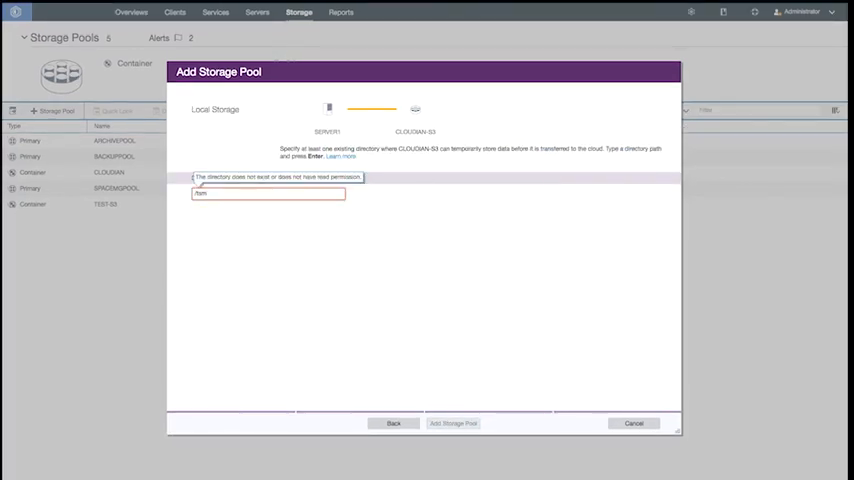
type("test")
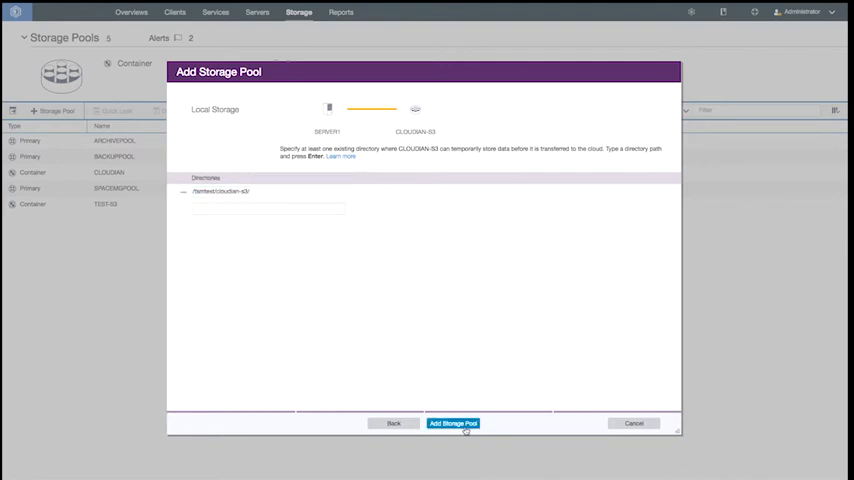
left_click(454, 424)
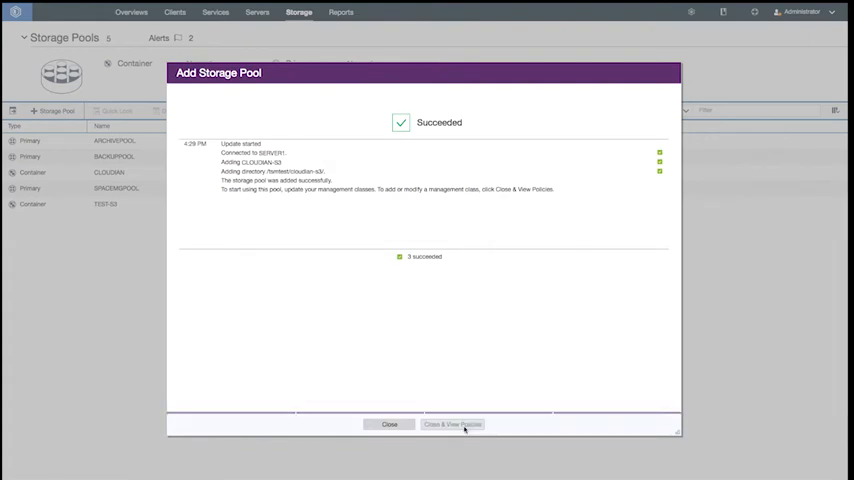
left_click(452, 424)
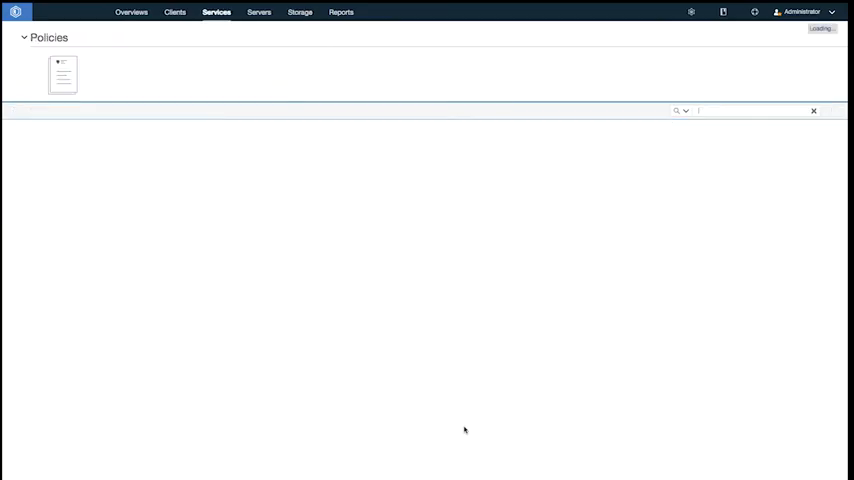
left_click(300, 12)
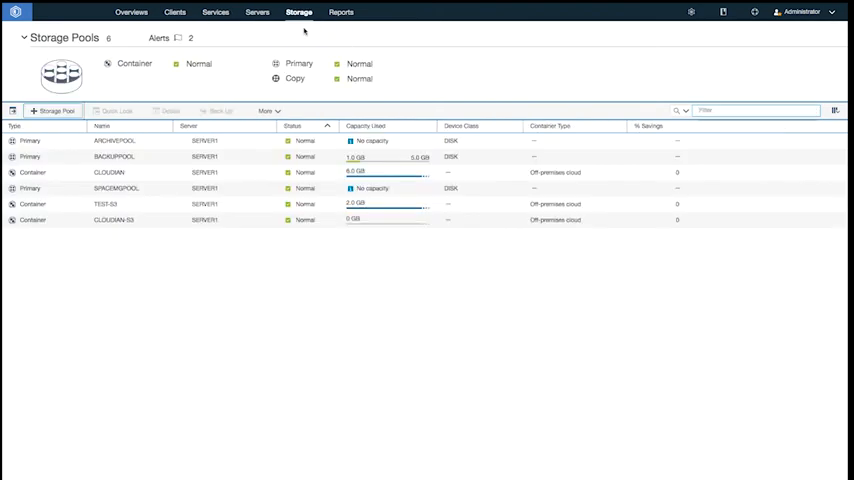
Step: Connect with dsmc, back up the backup directory and list its files
left_click(112, 220)
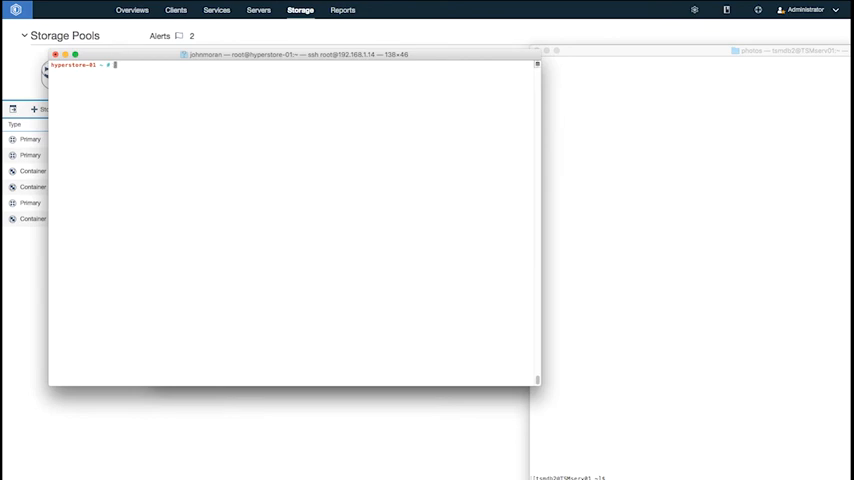
type("dsmc")
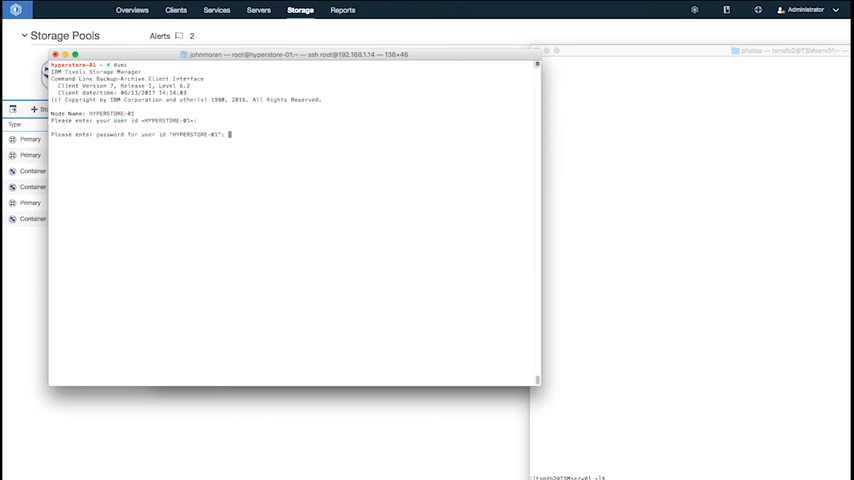
key("enter")
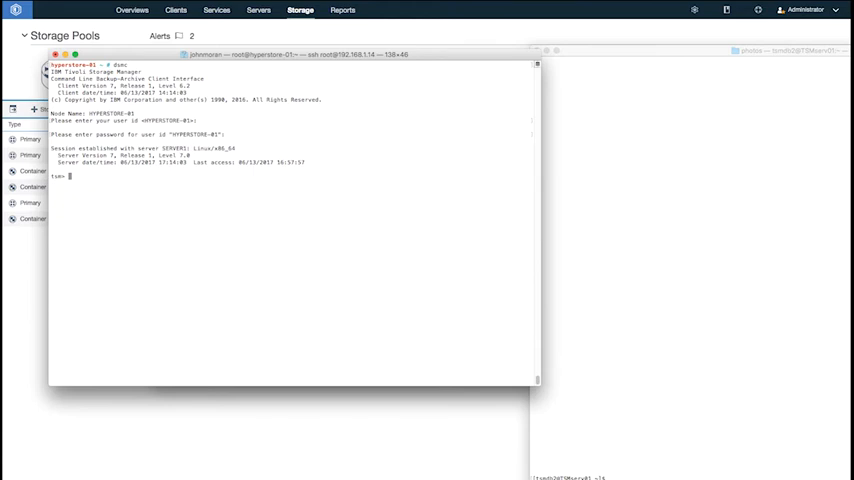
type("backup #")
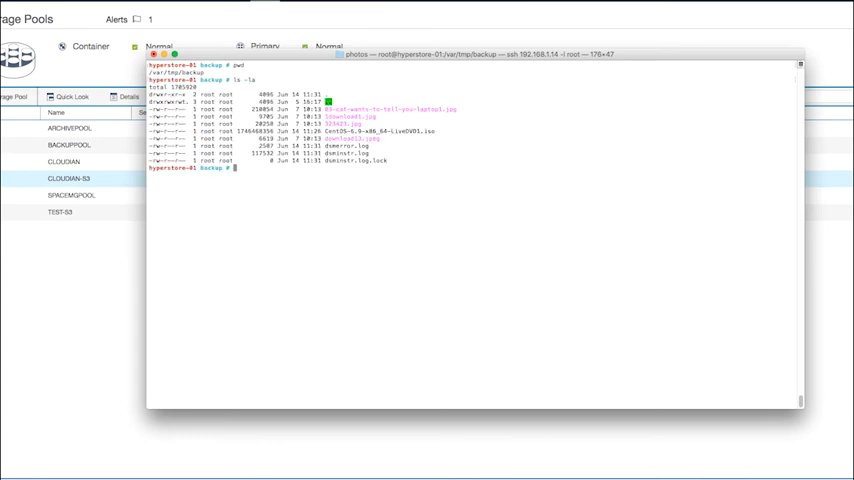
Step: Delete the files, restore /var/tmp/backup/ with dsmc and list the restored files
type("rm -f *.jpg")
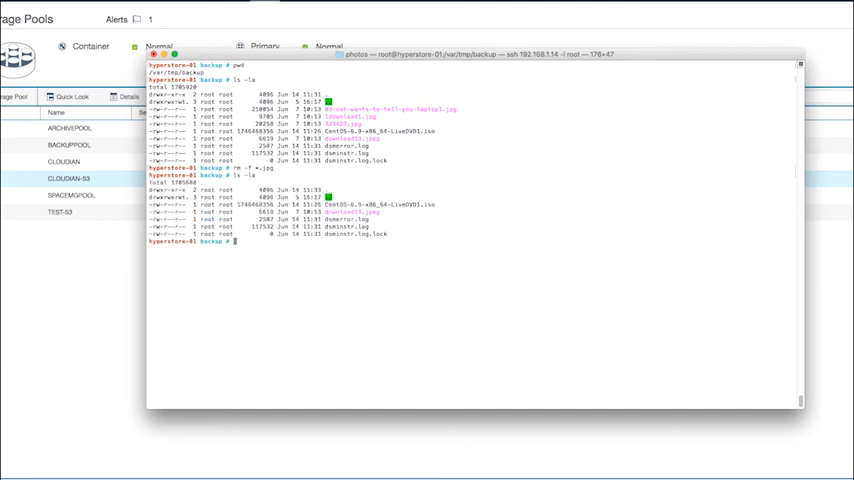
type("dsmc")
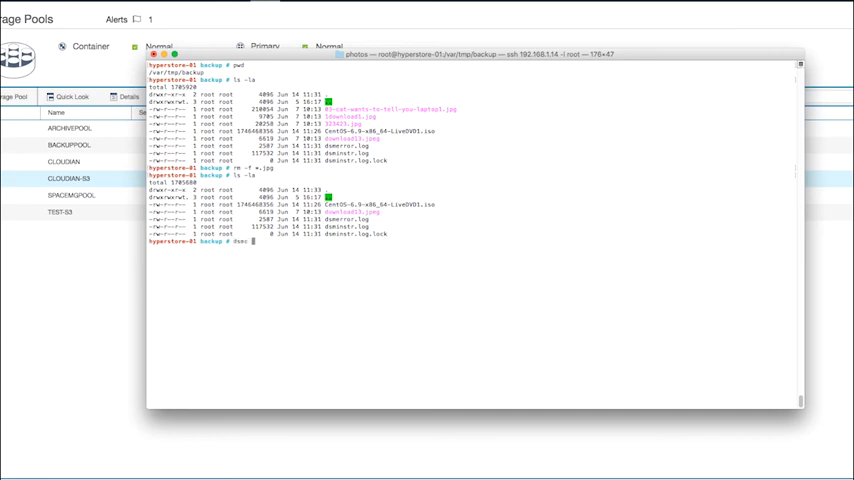
type("restore /var/tmp/ba")
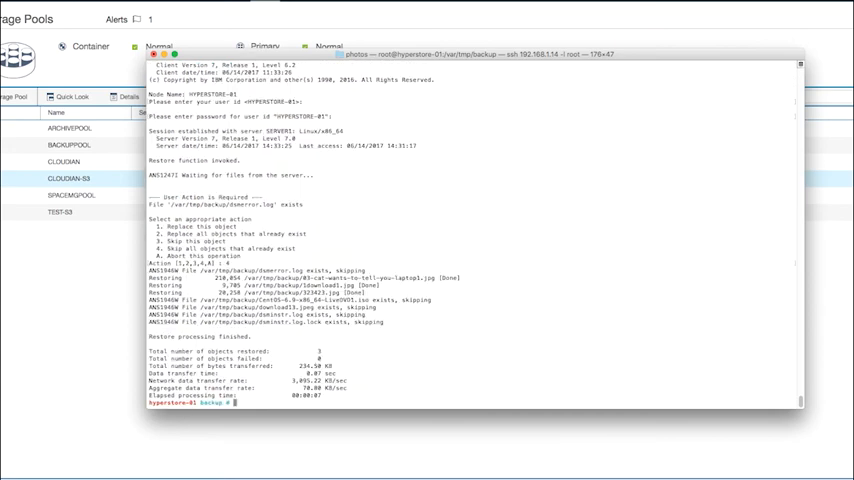
type("ls -la")
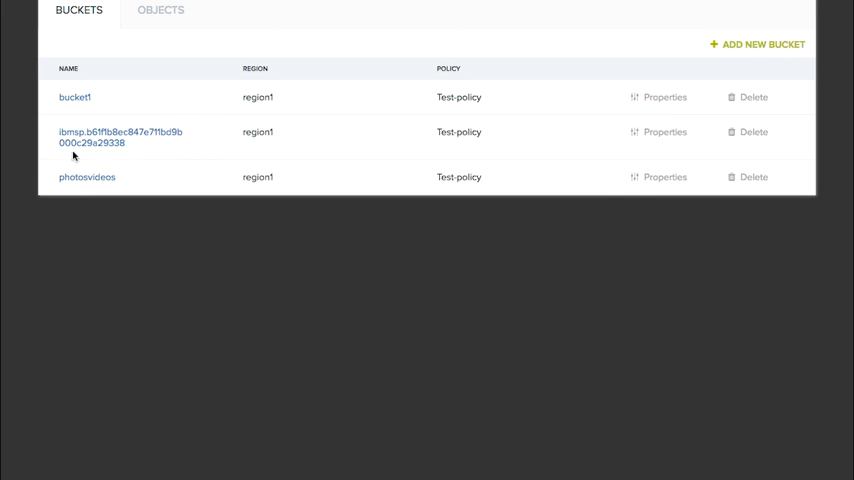
Step: Open the ibmsp bucket to show the folders created by the backup
double_click(120, 136)
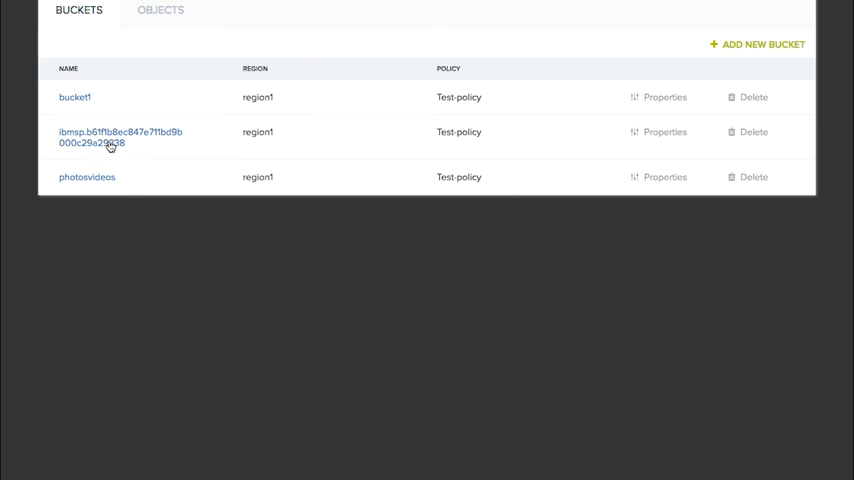
left_click(120, 136)
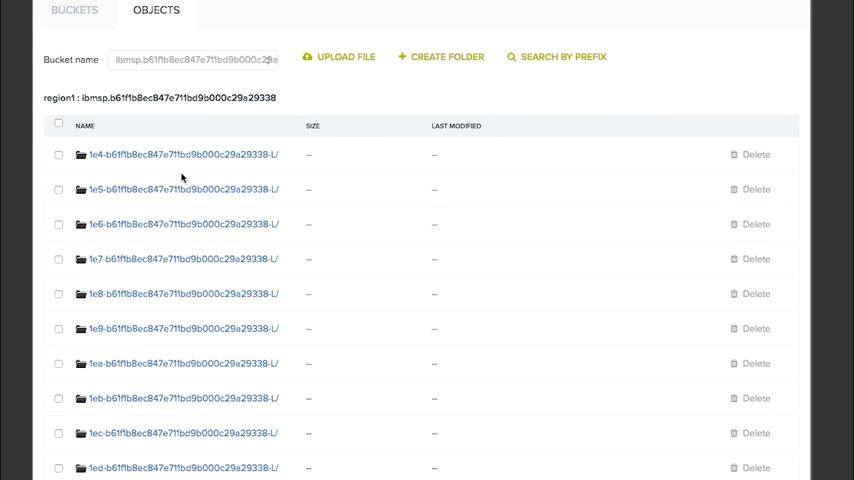